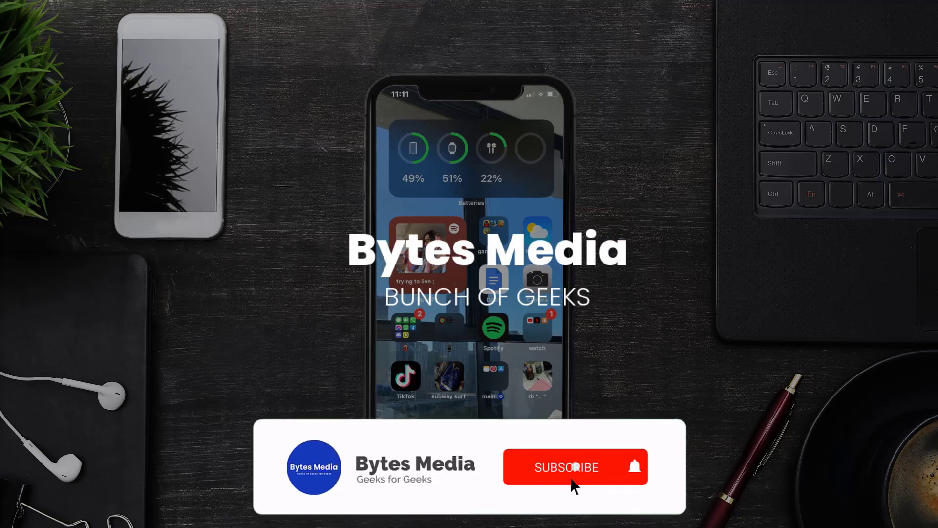
Launch the App Store from the home screen to its Today page.
{"action": "left_click", "coordinate": [566, 467]}
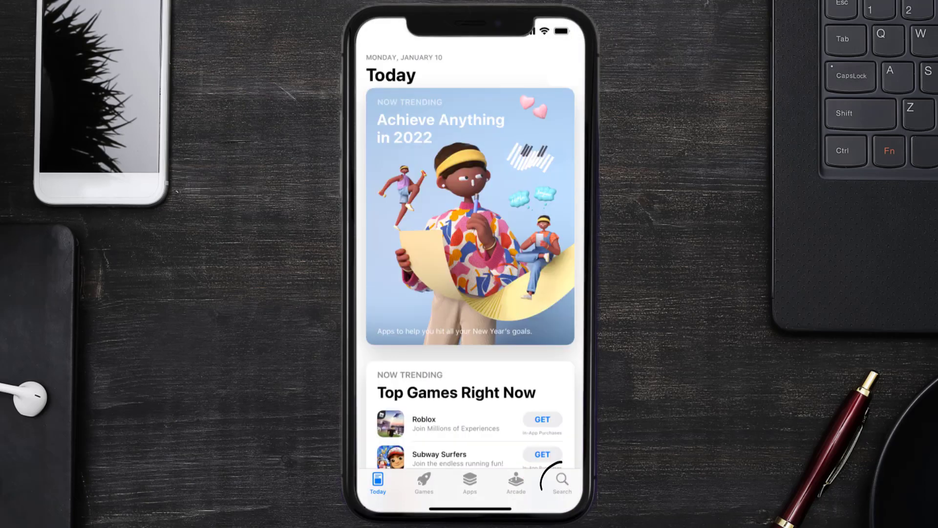
Search the store for 'masterbuilt app' and start the Masterbuilt update.
{"action": "left_click", "coordinate": [560, 481]}
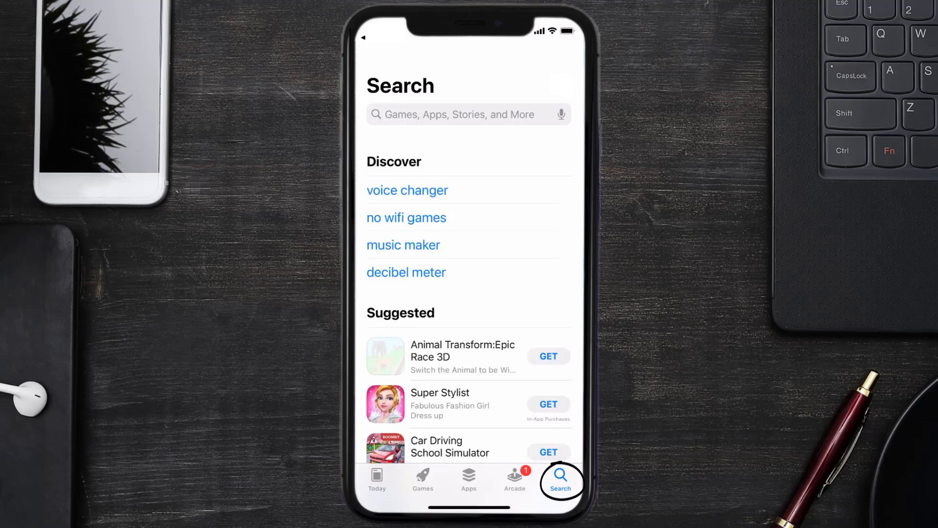
{"action": "type", "text": "masterbuilt app"}
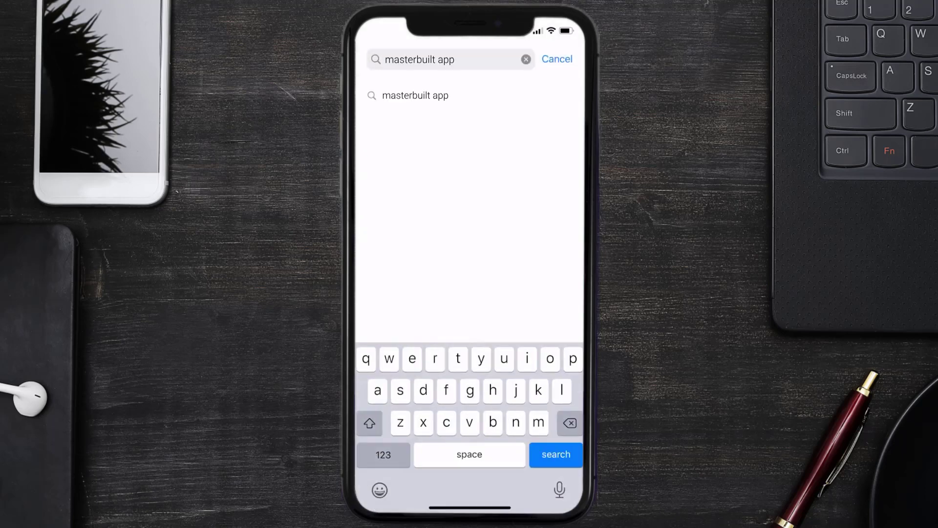
{"action": "left_click", "coordinate": [555, 454]}
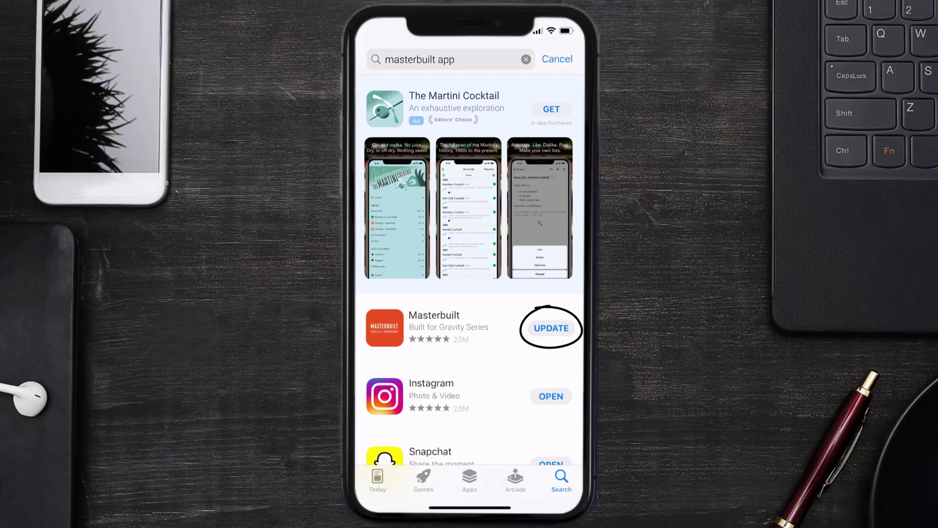
{"action": "left_click", "coordinate": [550, 328]}
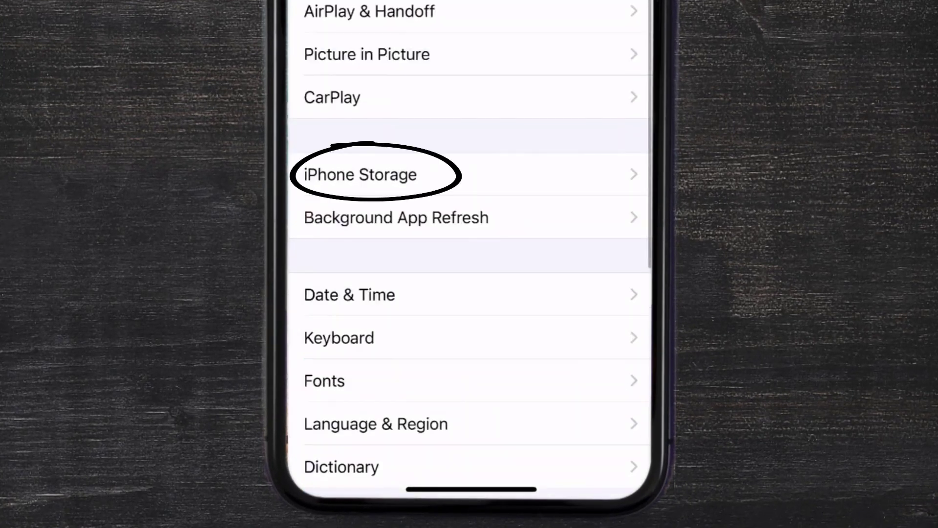
Show the iPhone Storage per-app list and Masterbuilt's storage page.
{"action": "left_click", "coordinate": [358, 174]}
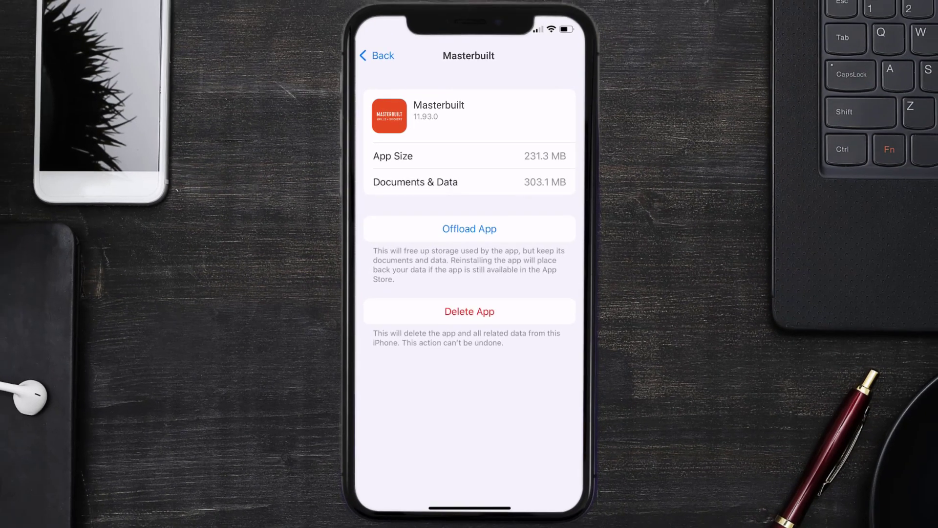
Offload Masterbuilt keeping its 303 MB of documents and data, then reinstall it.
{"action": "left_click", "coordinate": [469, 229]}
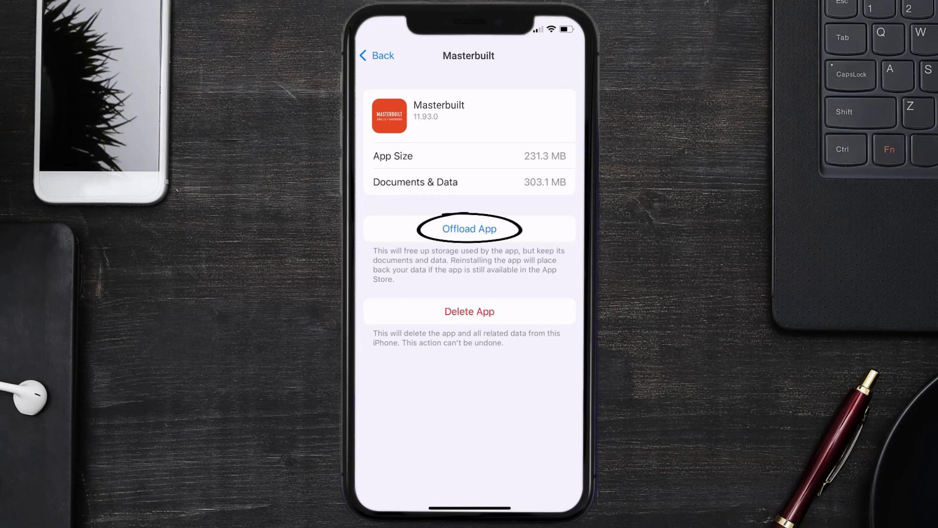
{"action": "left_click", "coordinate": [469, 229]}
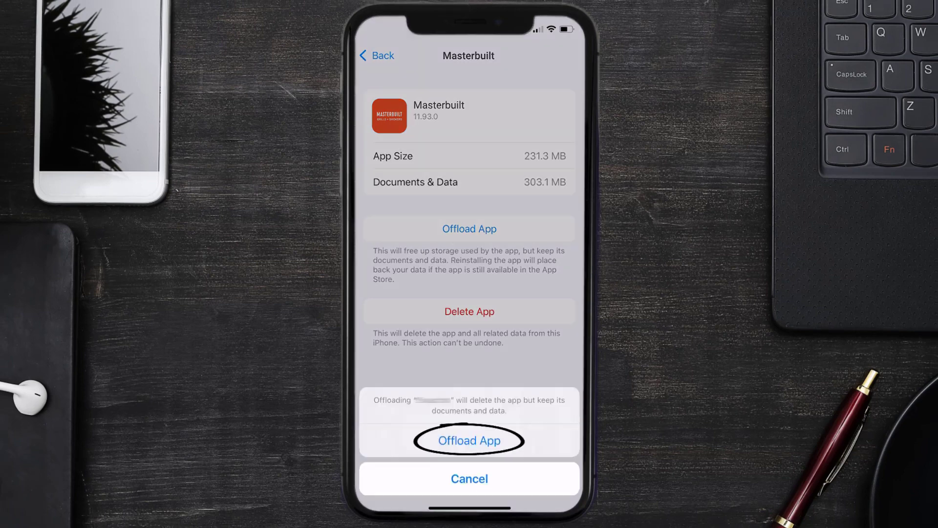
{"action": "left_click", "coordinate": [469, 440]}
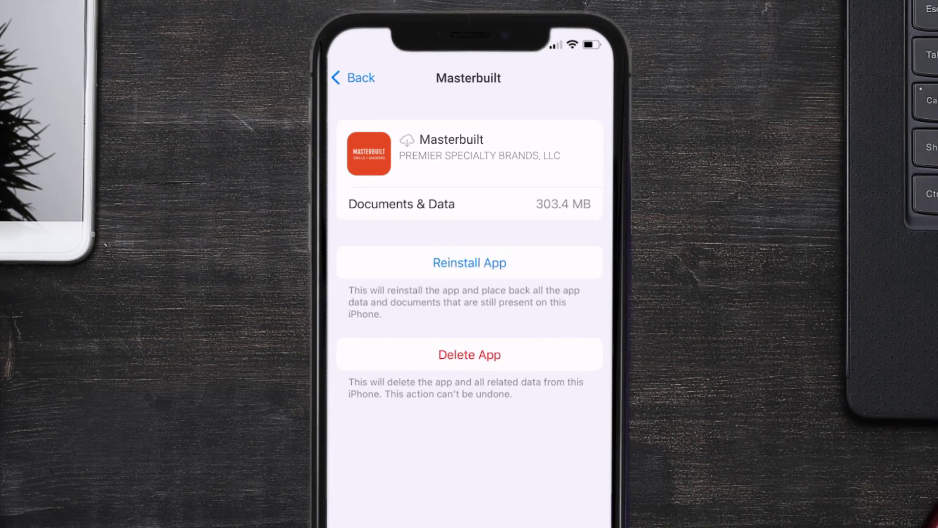
{"action": "left_click", "coordinate": [469, 262]}
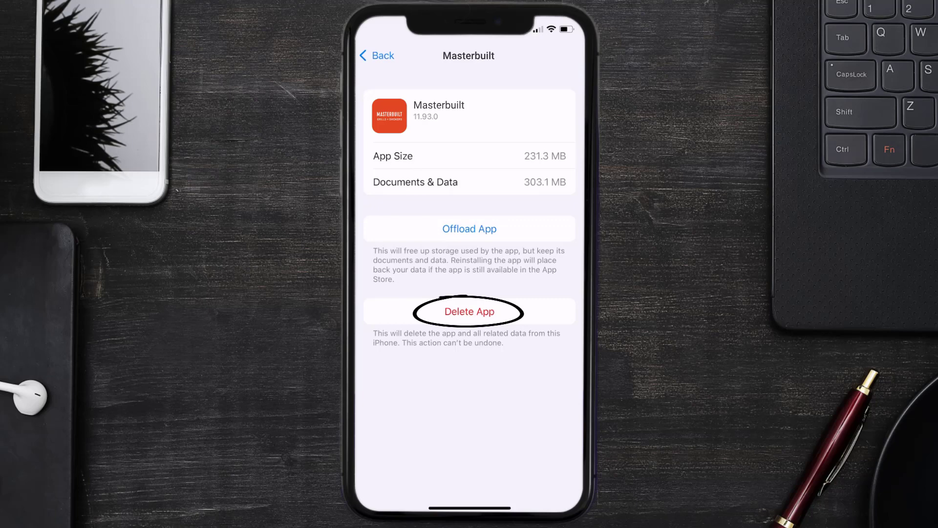
Delete the Masterbuilt app and all its data from the storage page.
{"action": "left_click", "coordinate": [468, 312]}
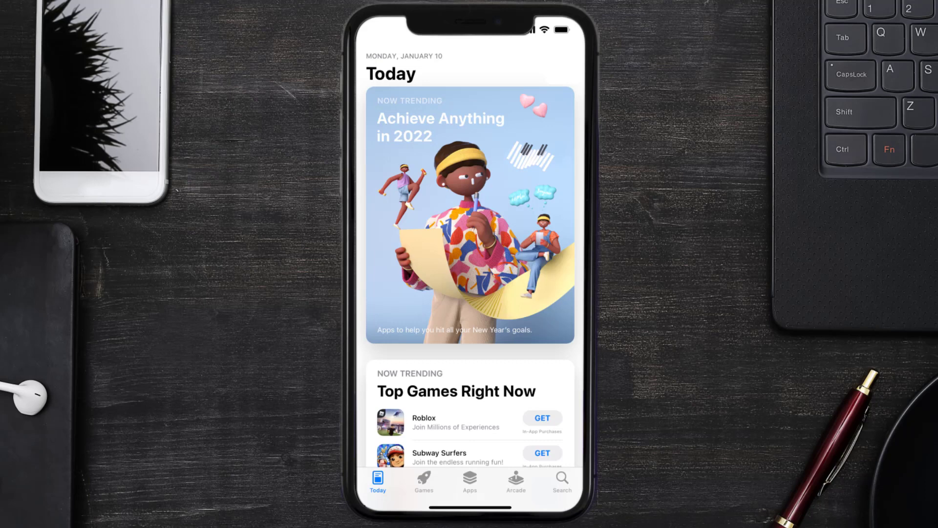
Search the store for 'masterbuilt app' and get Masterbuilt installed again.
{"action": "left_click", "coordinate": [561, 481]}
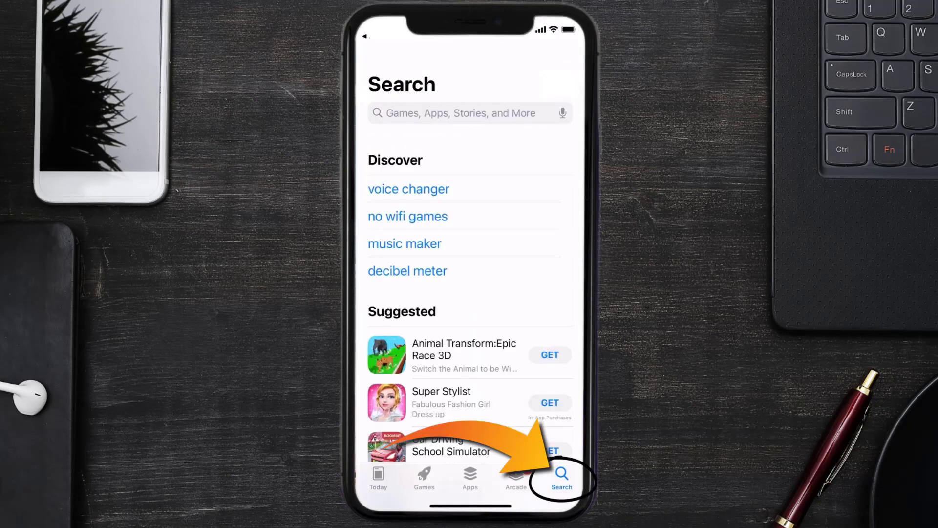
{"action": "type", "text": "masterbuilt app"}
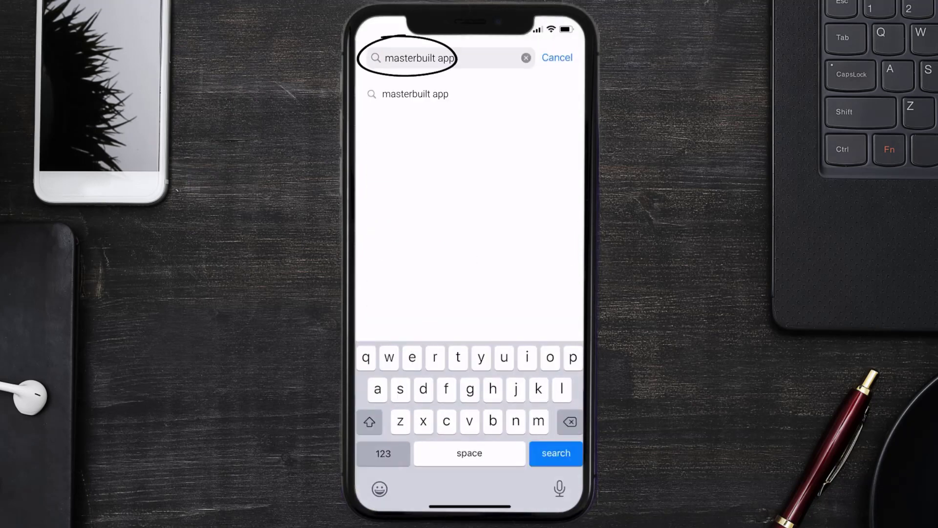
{"action": "left_click", "coordinate": [555, 452]}
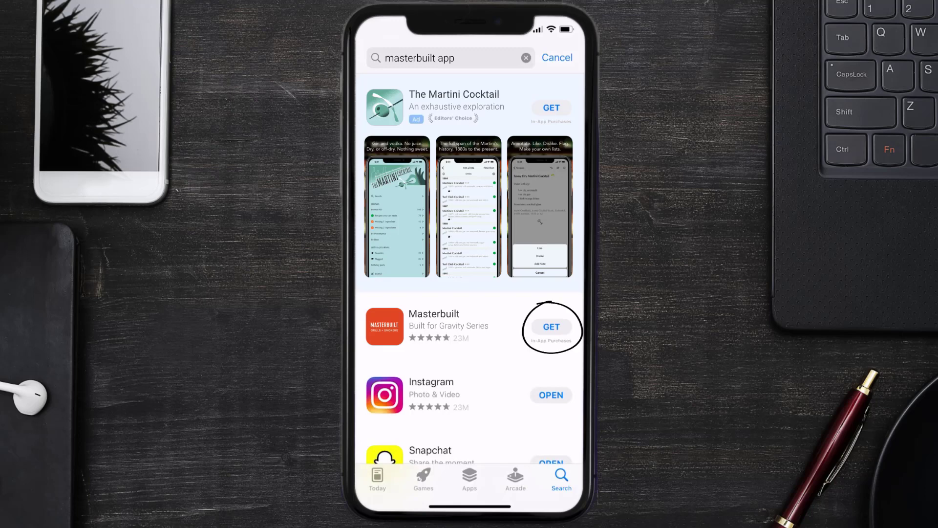
{"action": "left_click", "coordinate": [550, 326]}
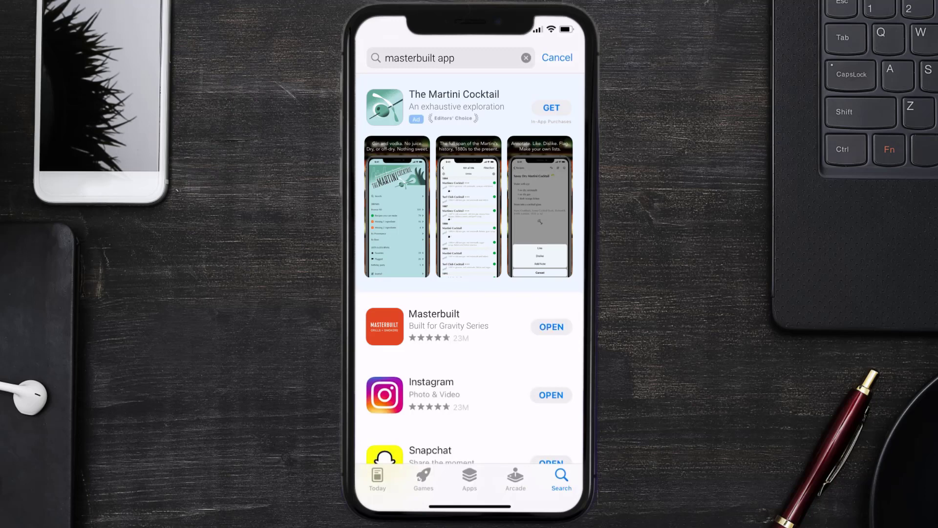